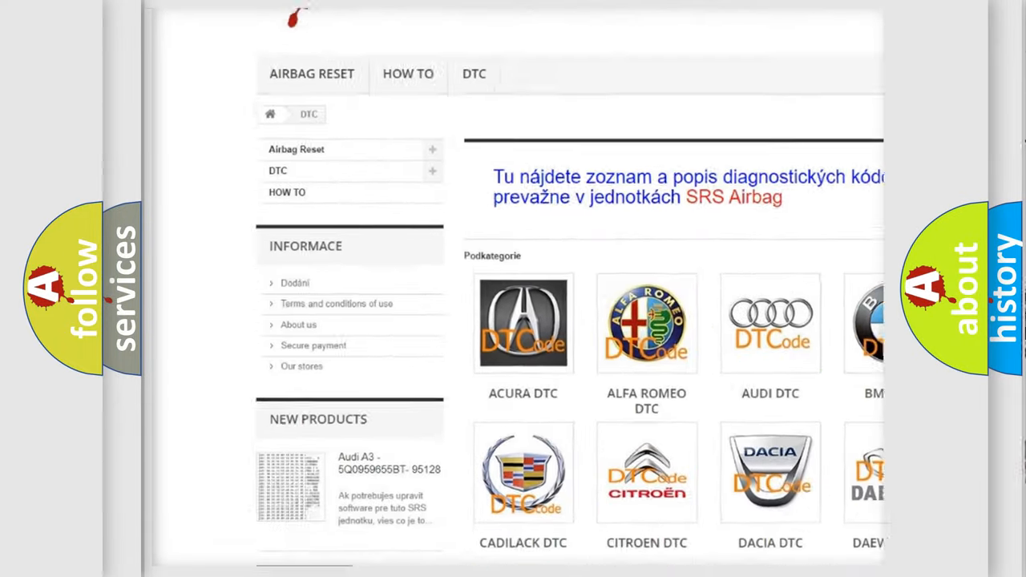
scroll("down", 3)
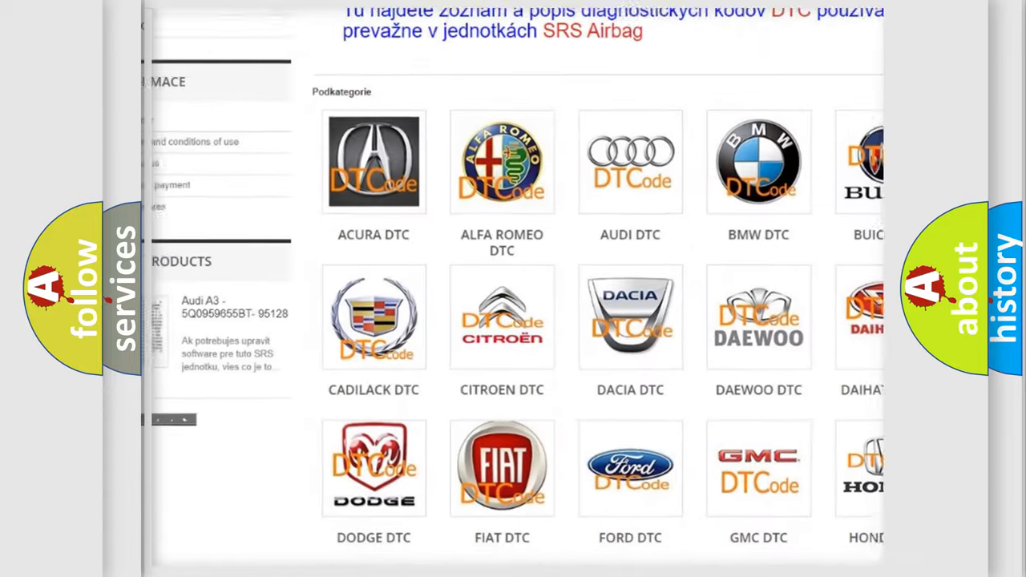
scroll("down", 3)
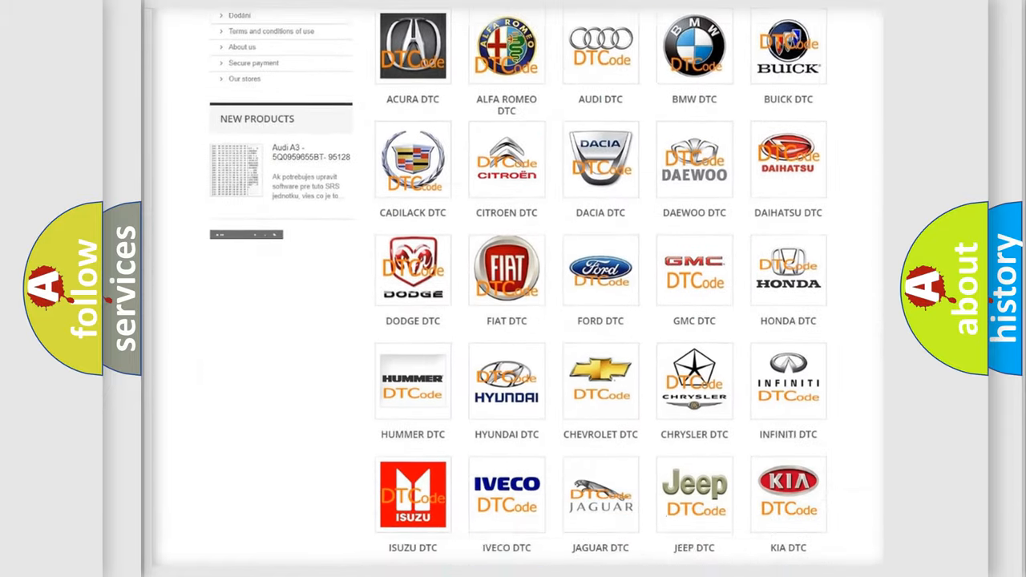
scroll("down", 3)
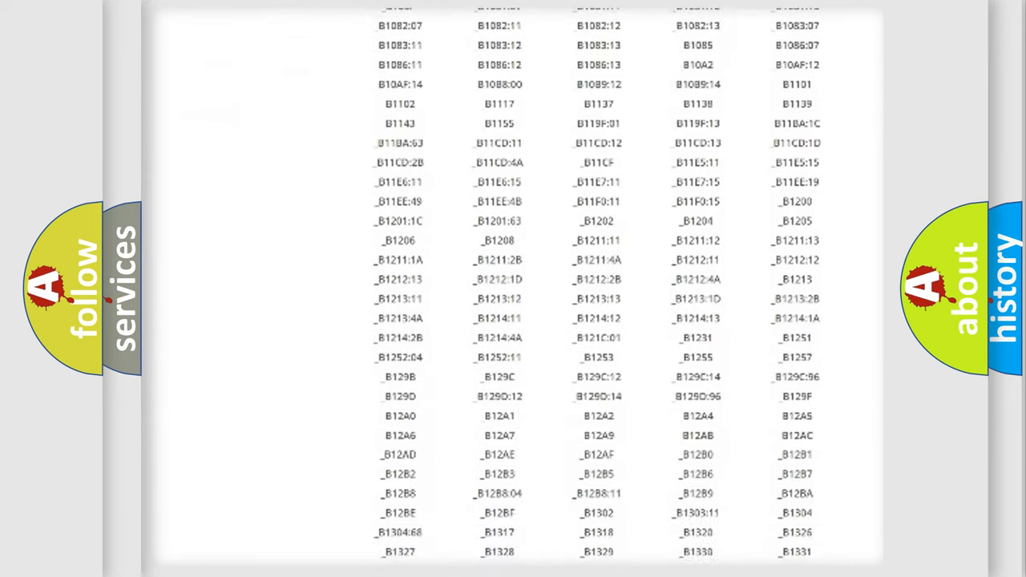
scroll("down", 3)
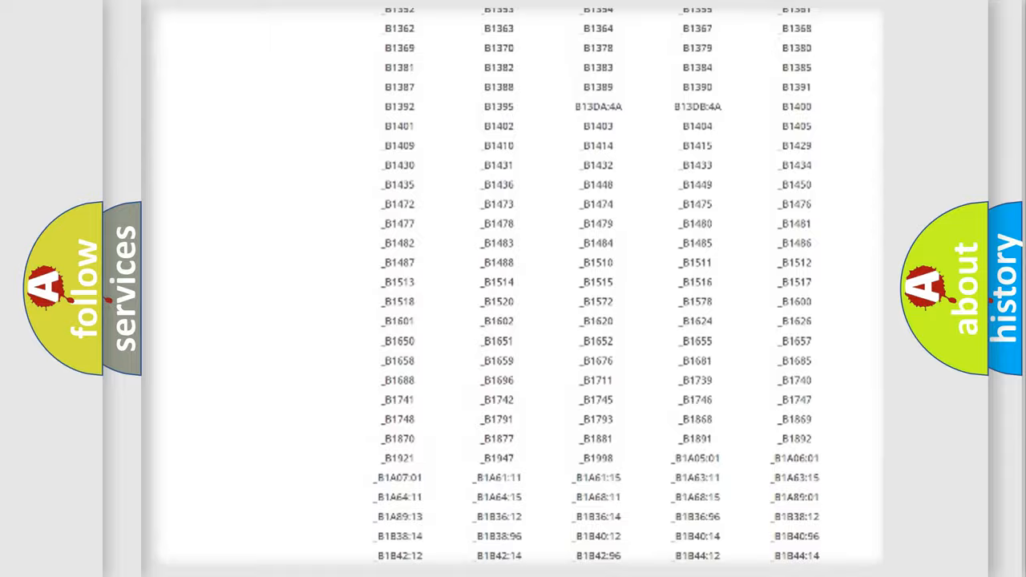